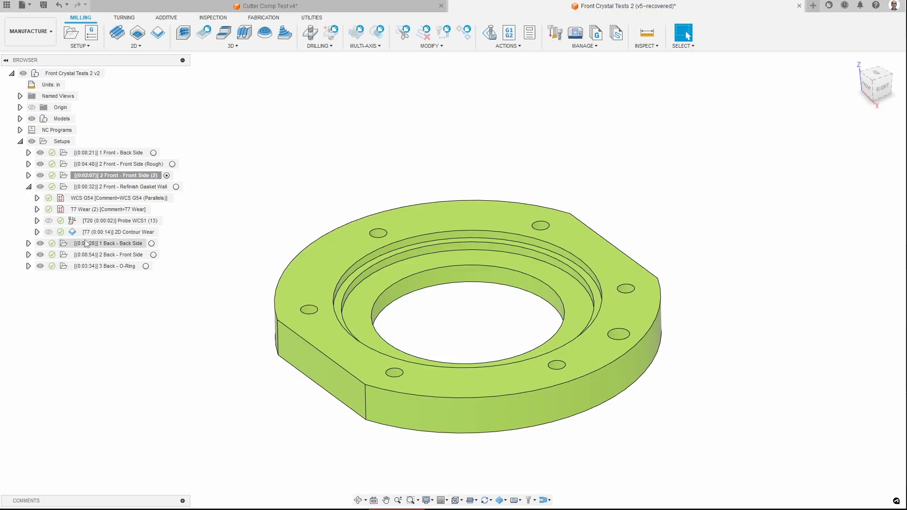
Select the 2D Contour Wear operation under Refinish Gasket Wall to show its toolpath and tool
{"action": "left_click", "coordinate": [108, 232]}
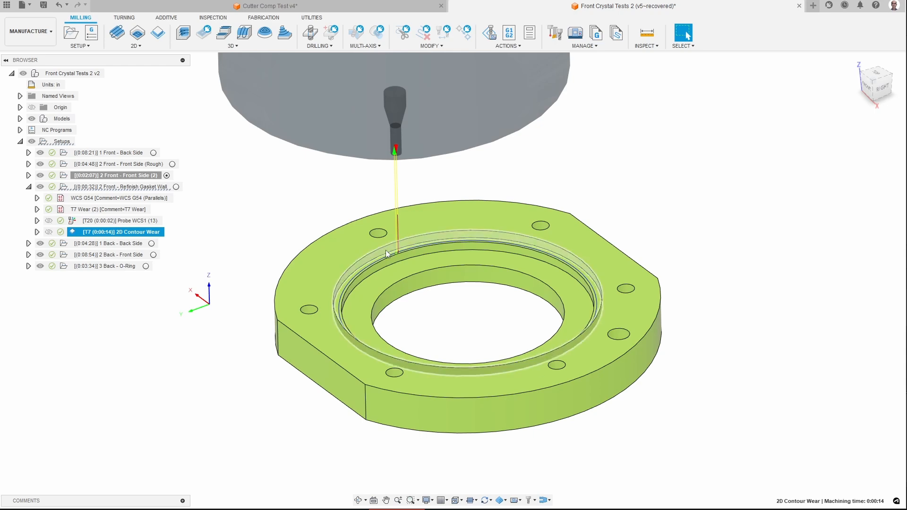
{"action": "right_click", "coordinate": [101, 232]}
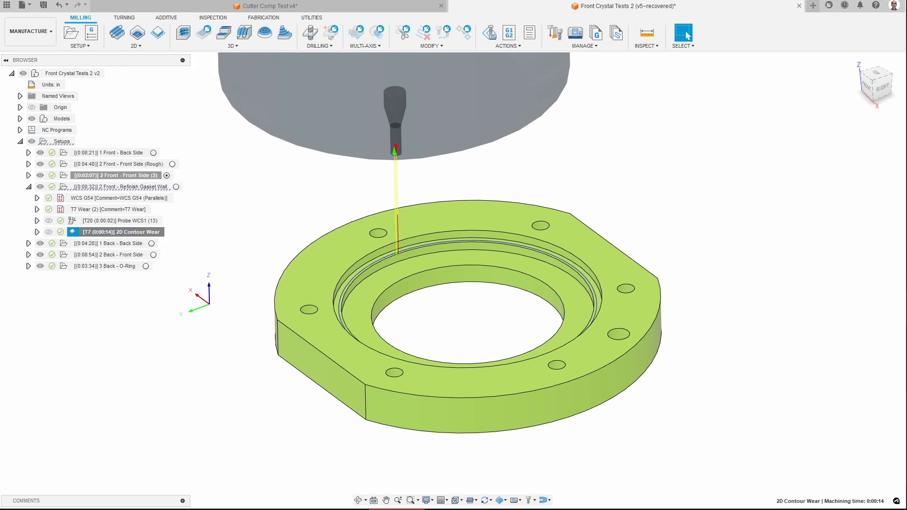
Edit 2D Contour Wear and view the Compensation Type choices on the Passes tab
{"action": "double_click", "coordinate": [121, 231]}
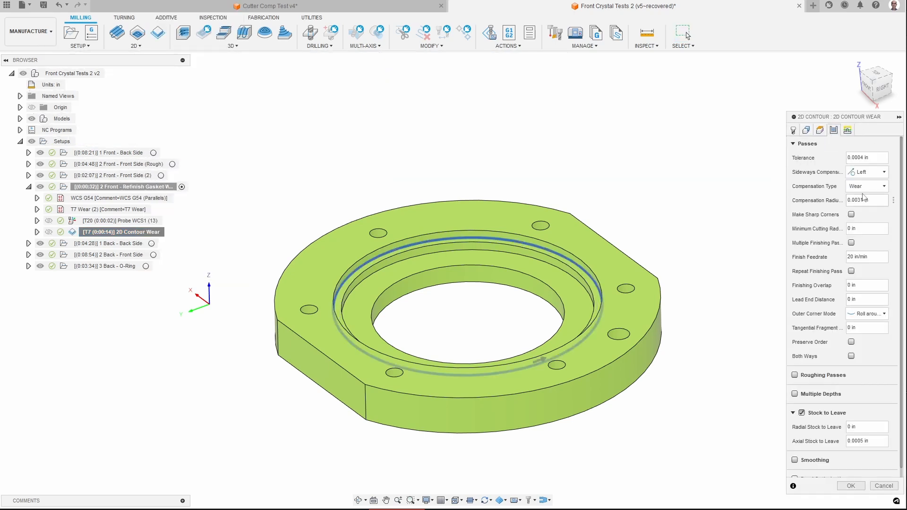
{"action": "left_click", "coordinate": [867, 186]}
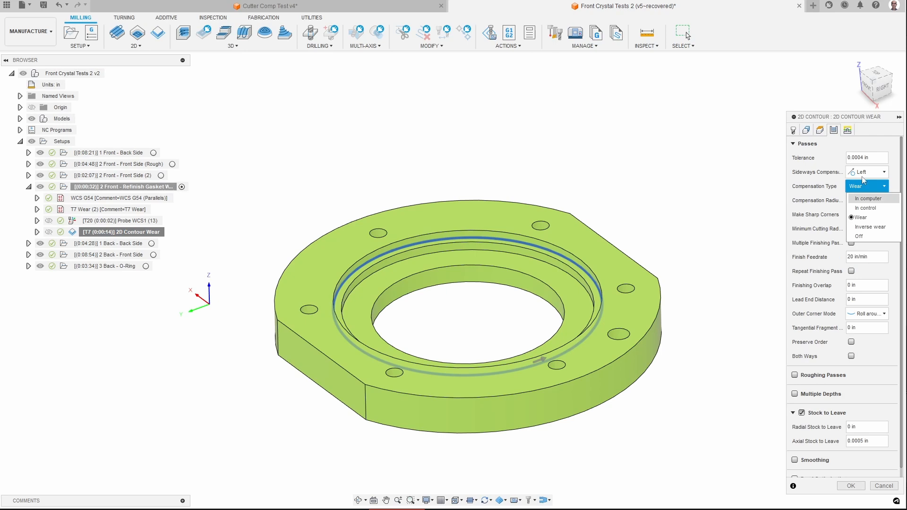
{"action": "left_click", "coordinate": [860, 218]}
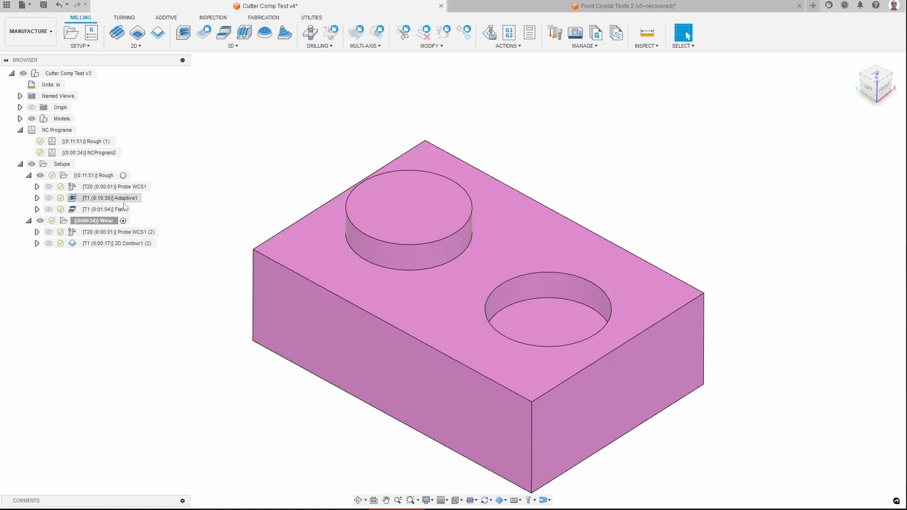
Preview the Flat1 toolpath, then bring up options for the 2D Contour1 (2) operation
{"action": "left_click", "coordinate": [103, 209]}
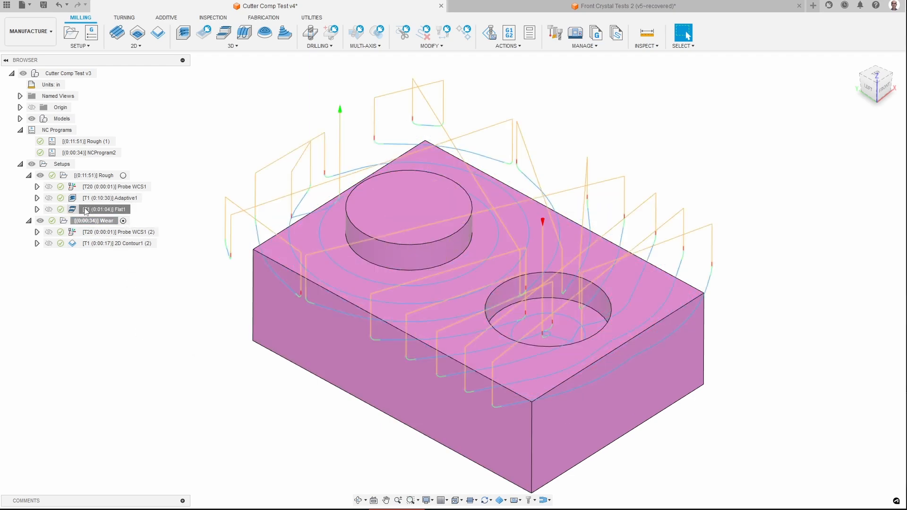
{"action": "left_click", "coordinate": [100, 209]}
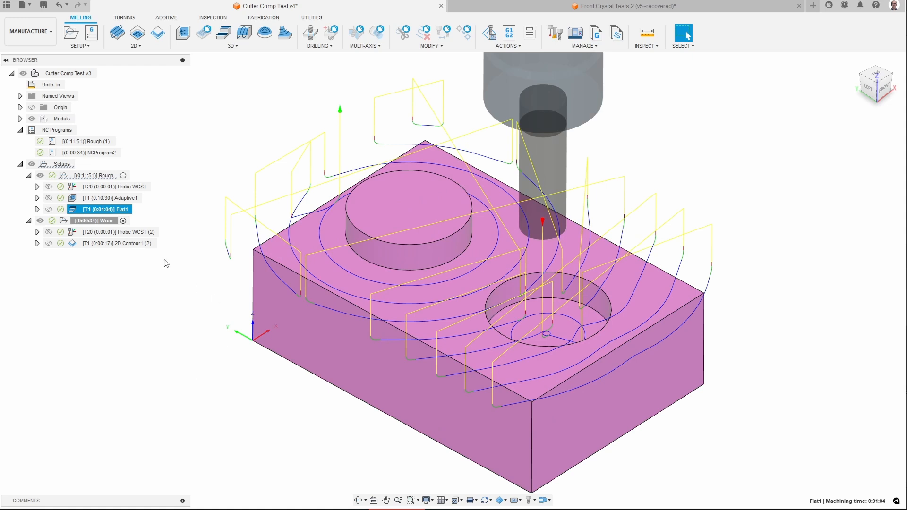
{"action": "right_click", "coordinate": [109, 243]}
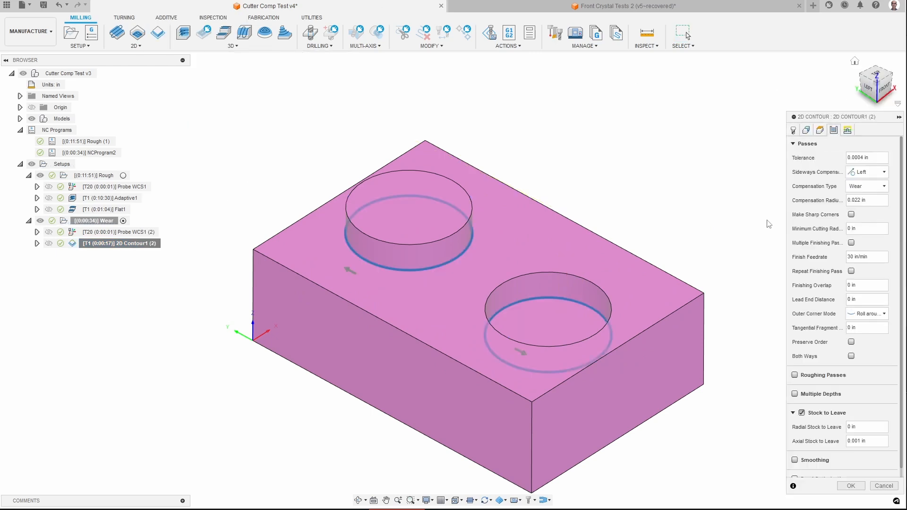
{"action": "mouse_move", "coordinate": [862, 187]}
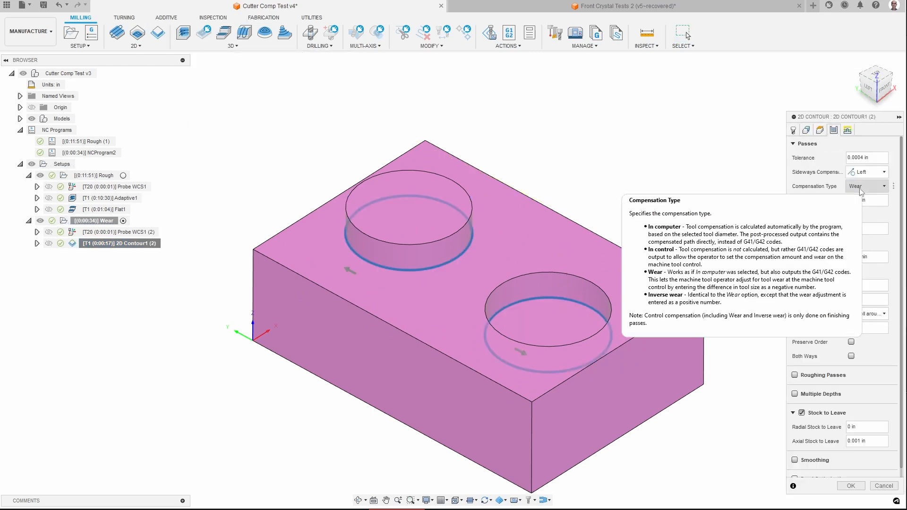
{"action": "mouse_move", "coordinate": [709, 163]}
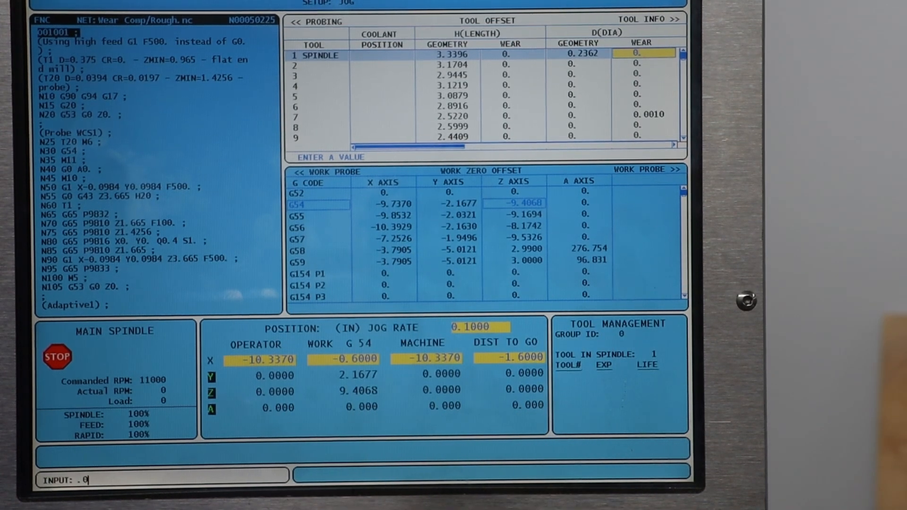
Confirm entry on the Haas control toward the tool 1 diameter wear offset
{"action": "key", "text": "Enter"}
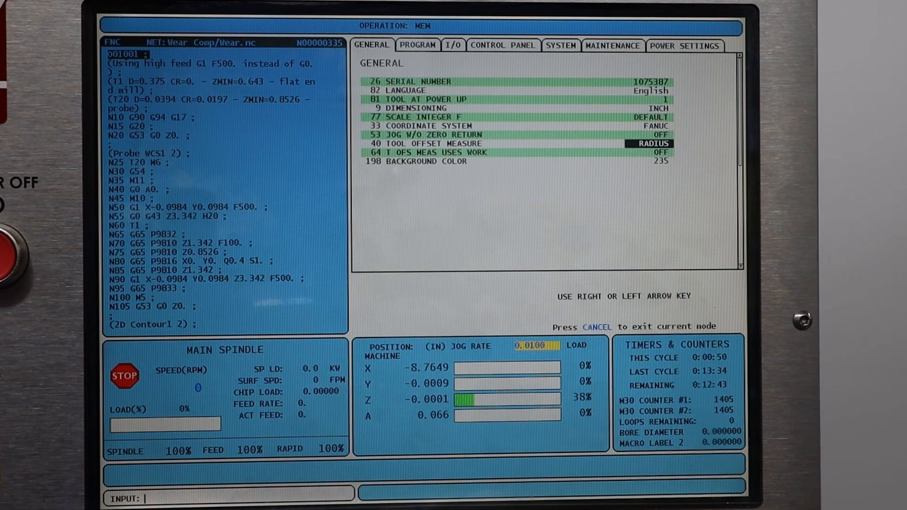
Switch setting 40 Tool Offset Measure to RADIUS
{"action": "key", "text": "Up"}
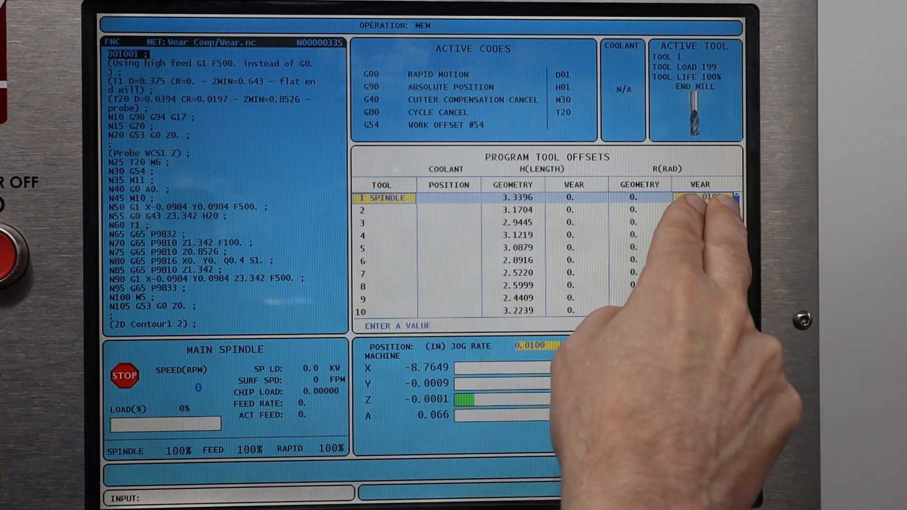
Enter .002 as tool 1's radius wear, then begin typing .003
{"action": "left_click", "coordinate": [707, 196]}
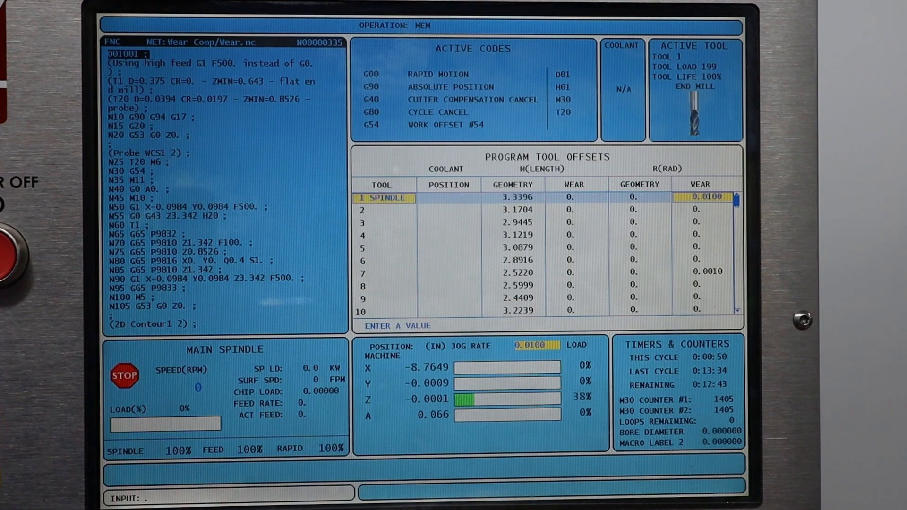
{"action": "type", "text": ".002"}
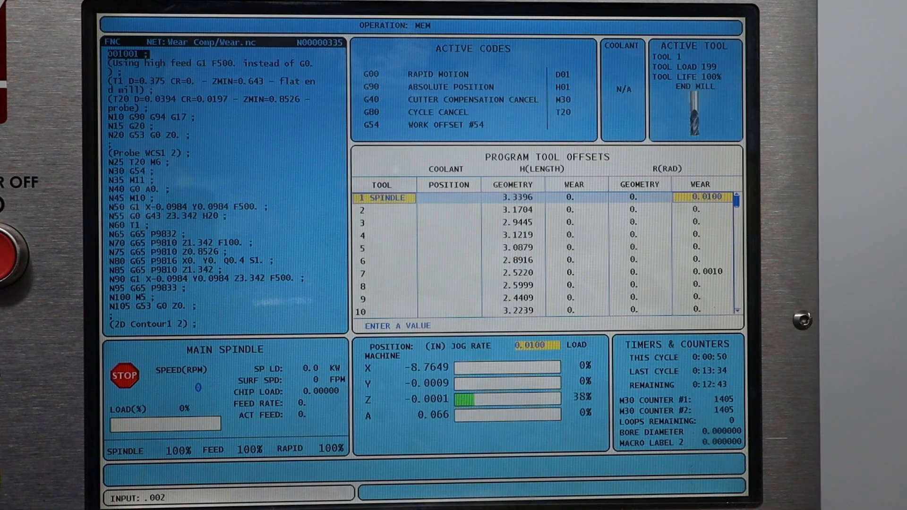
{"action": "key", "text": "Enter"}
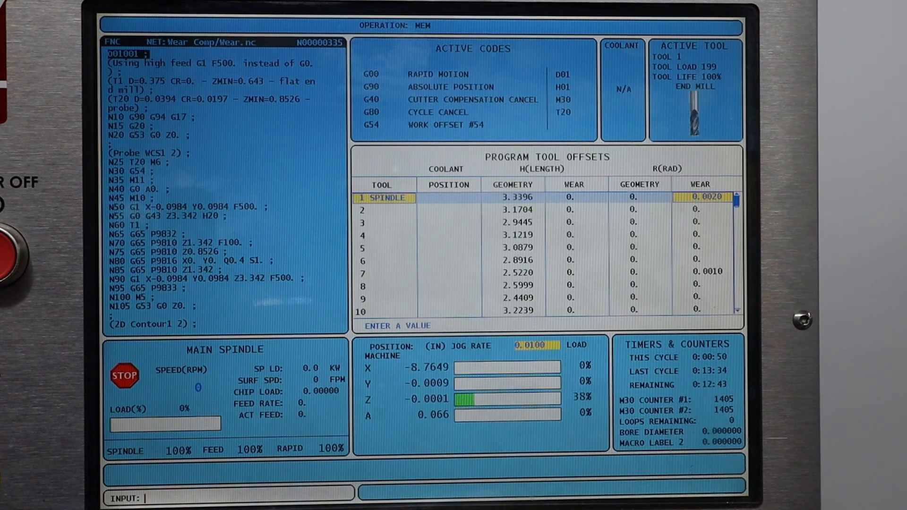
{"action": "type", "text": ".003"}
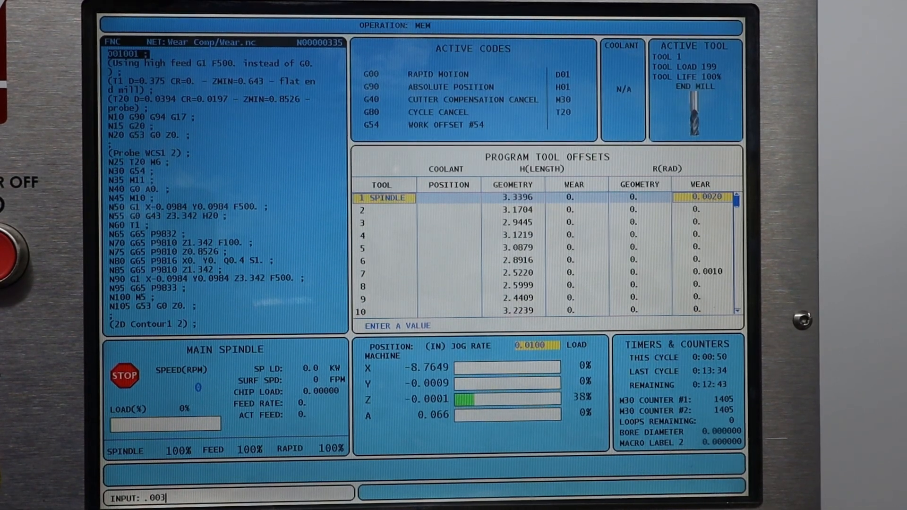